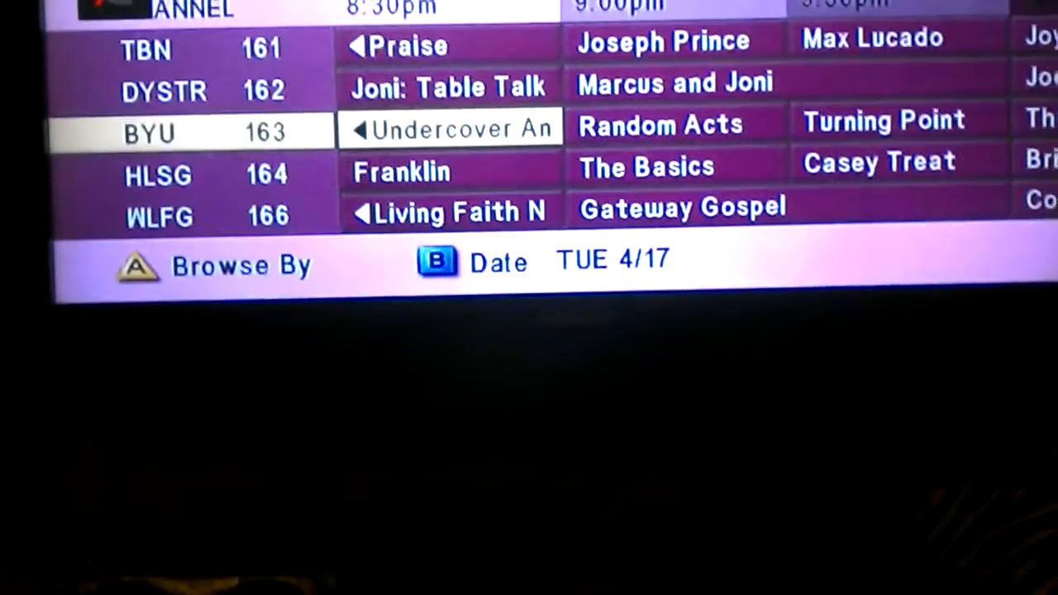
{"action": "scroll", "scroll_direction": "down", "scroll_amount": 3}
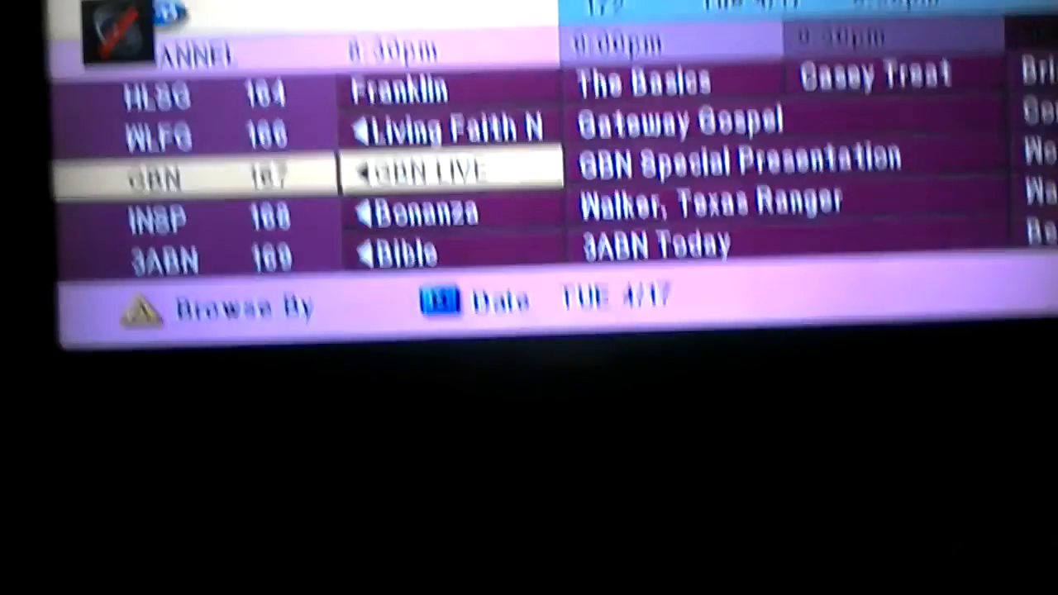
{"action": "scroll", "scroll_direction": "down", "scroll_amount": 3}
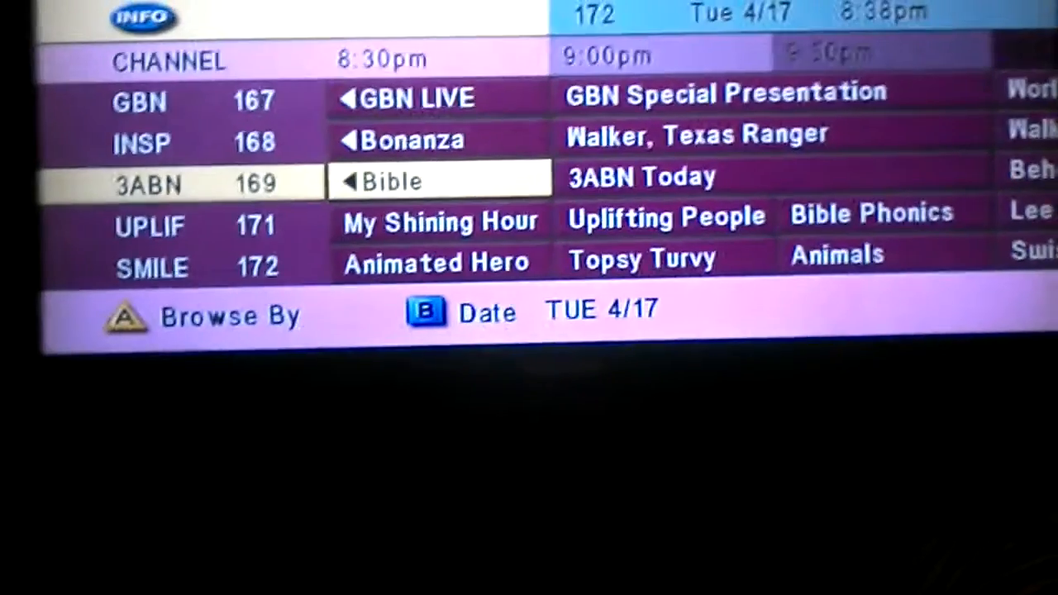
{"action": "scroll", "scroll_direction": "down", "scroll_amount": 3}
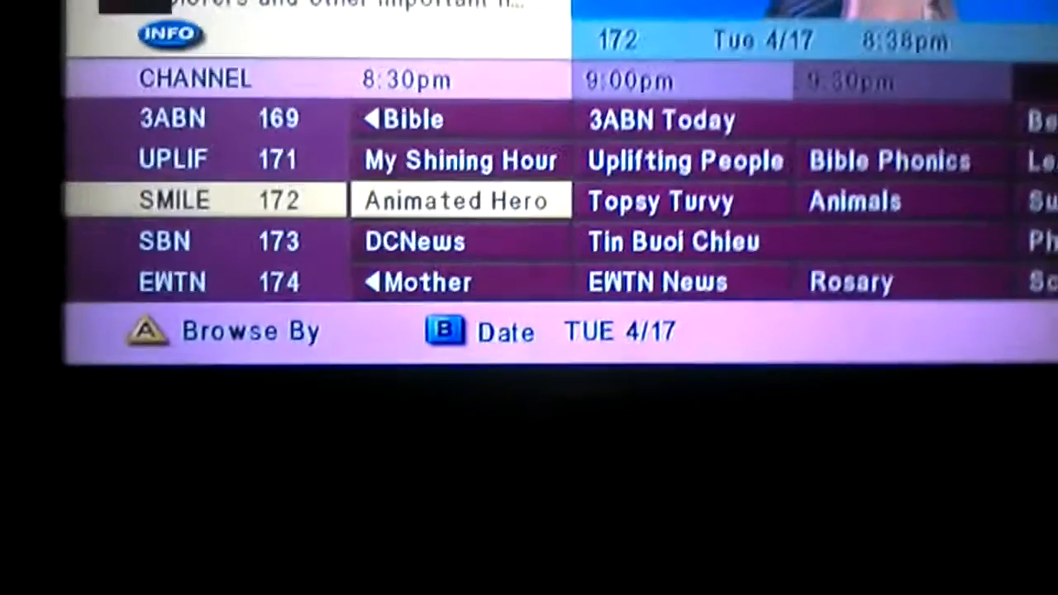